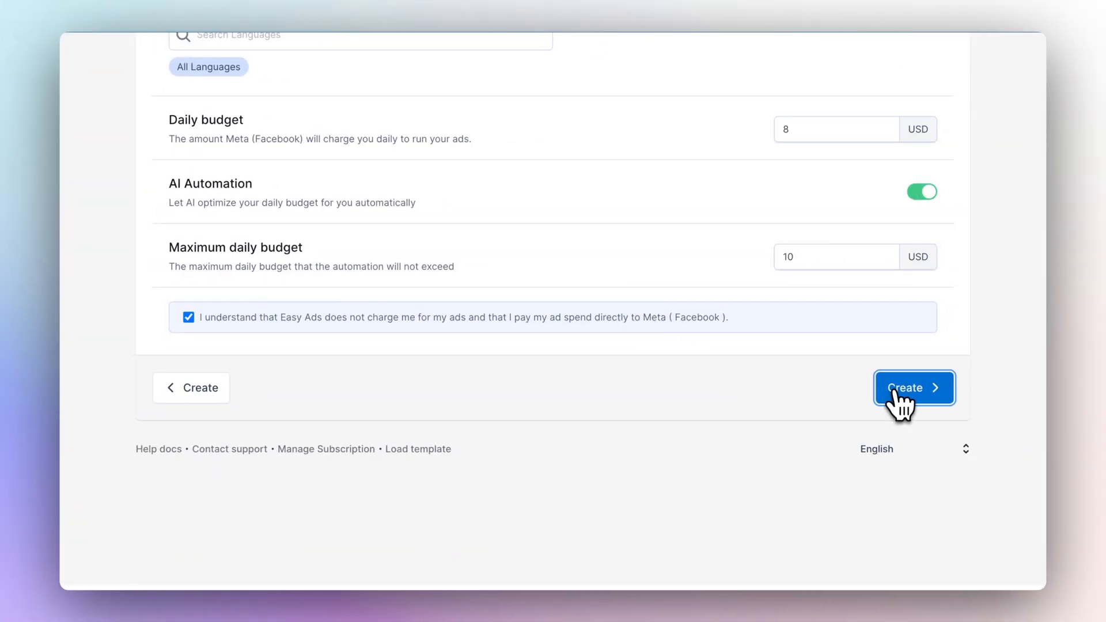
Create the campaign with 8 USD daily budget and 10 USD AI automation cap.
click(913, 388)
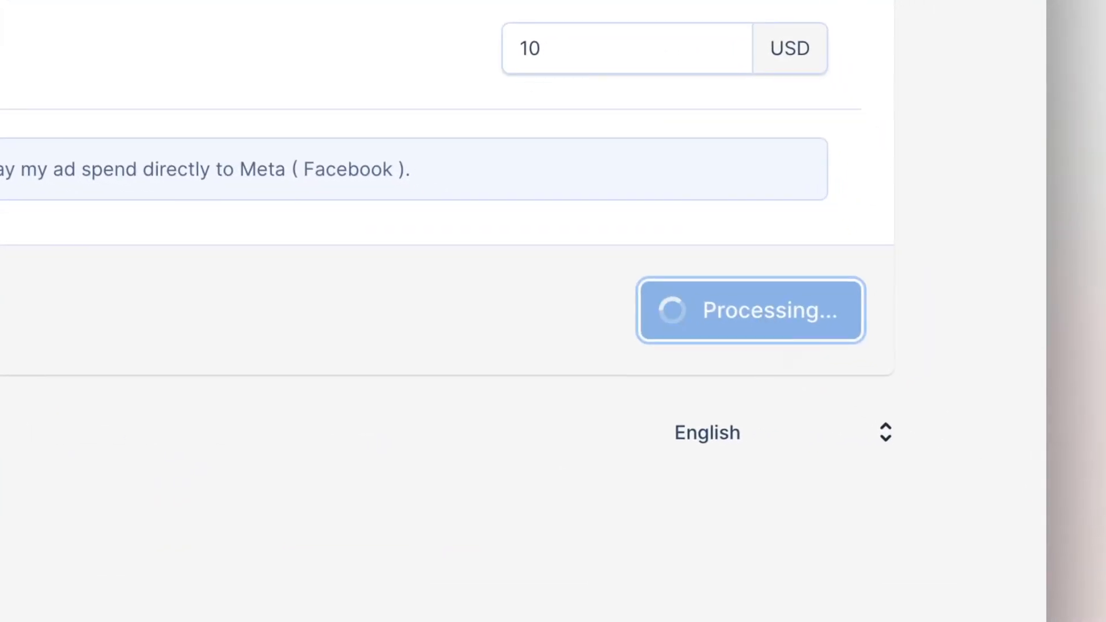
click(750, 310)
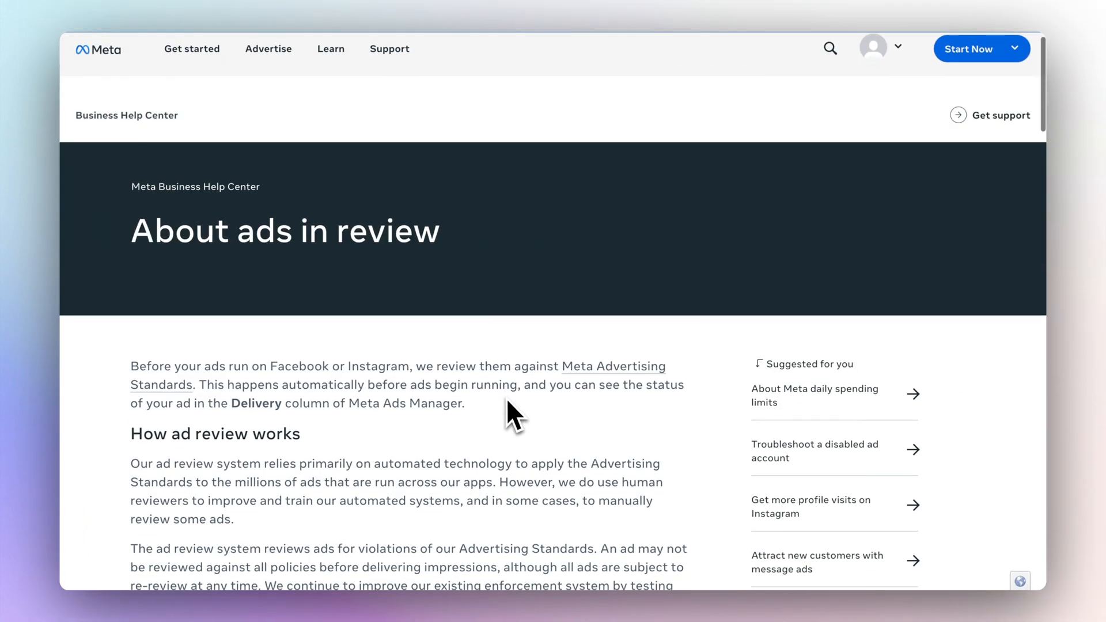
scroll(down, 3)
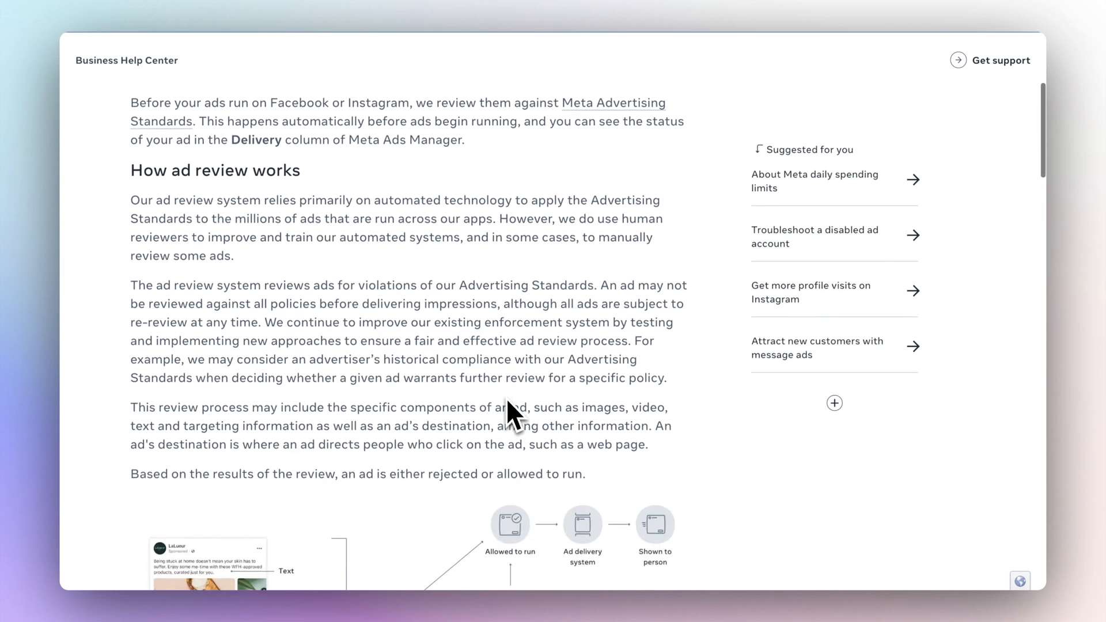
scroll(down, 3)
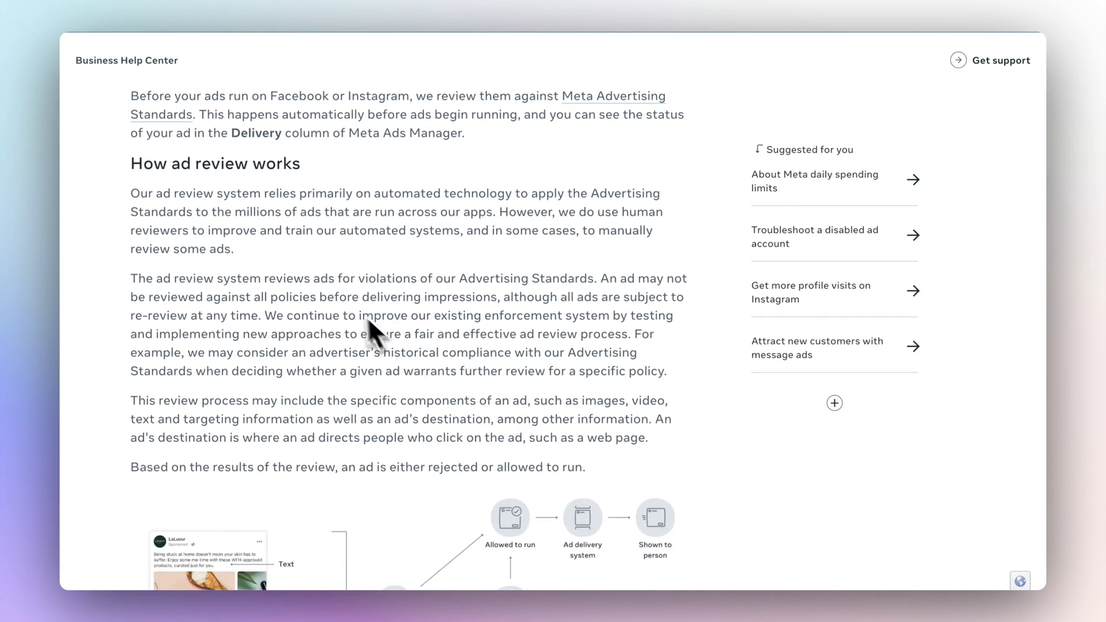
drag(131, 192, 325, 212)
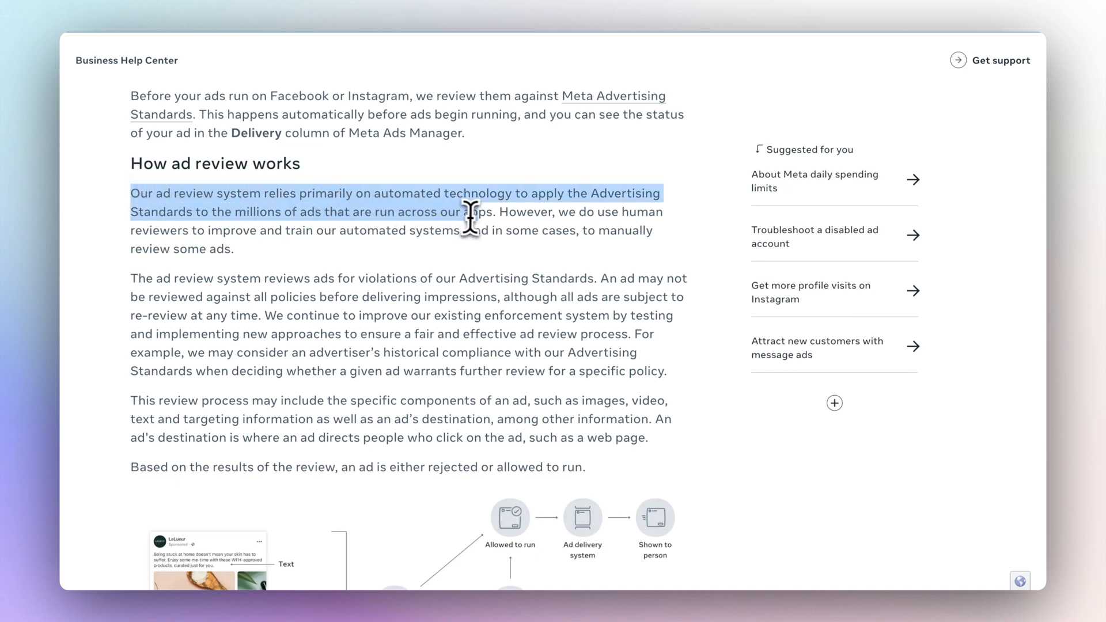
drag(470, 212, 235, 249)
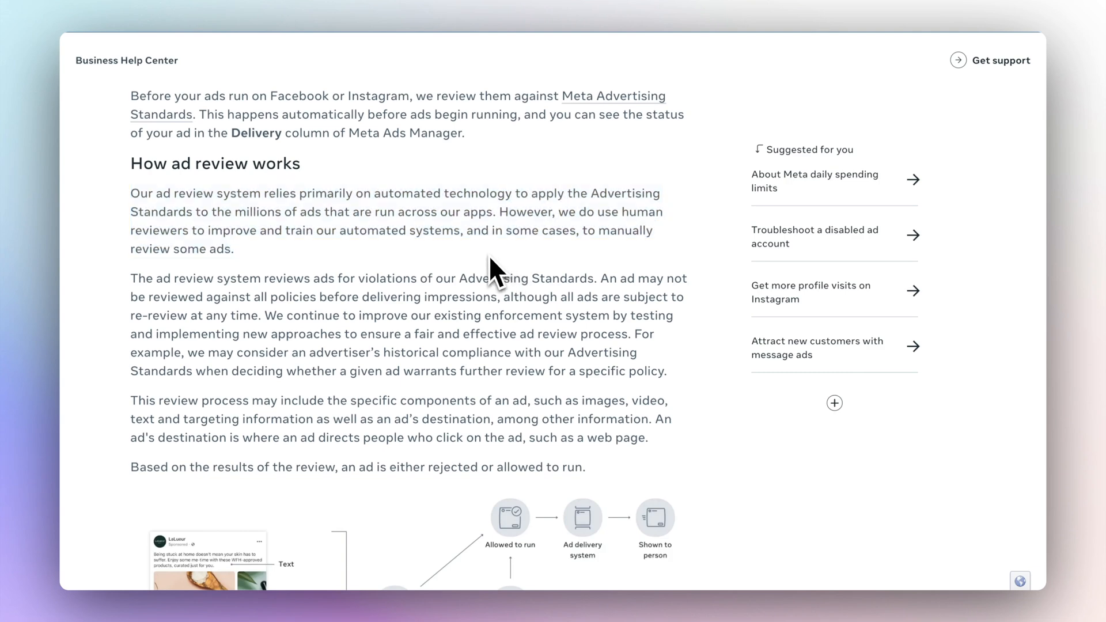
scroll(down, 3)
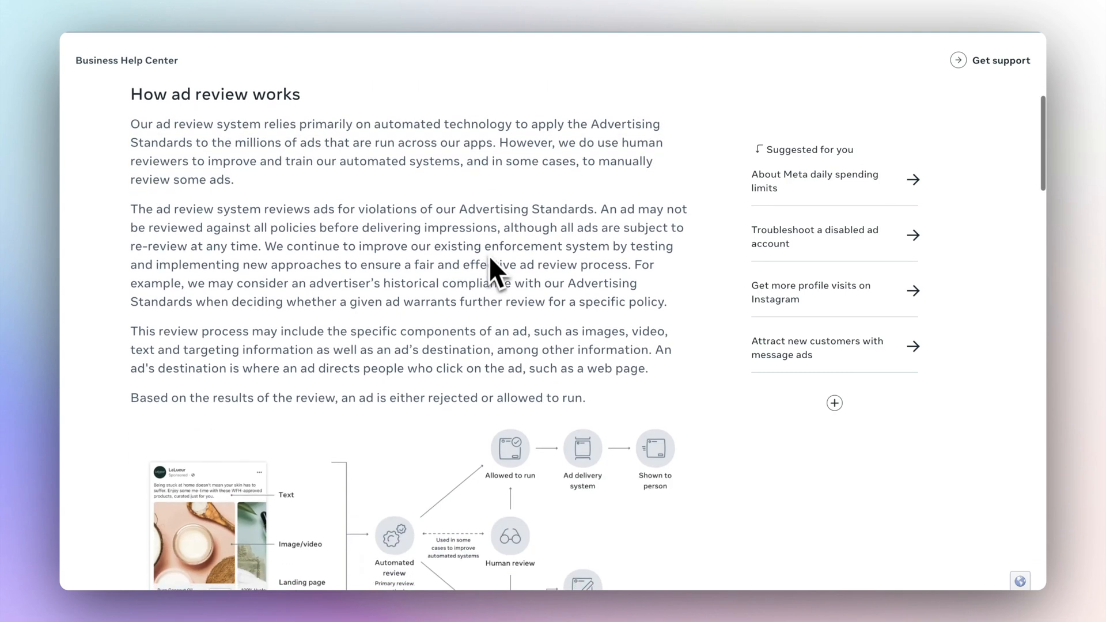
scroll(down, 3)
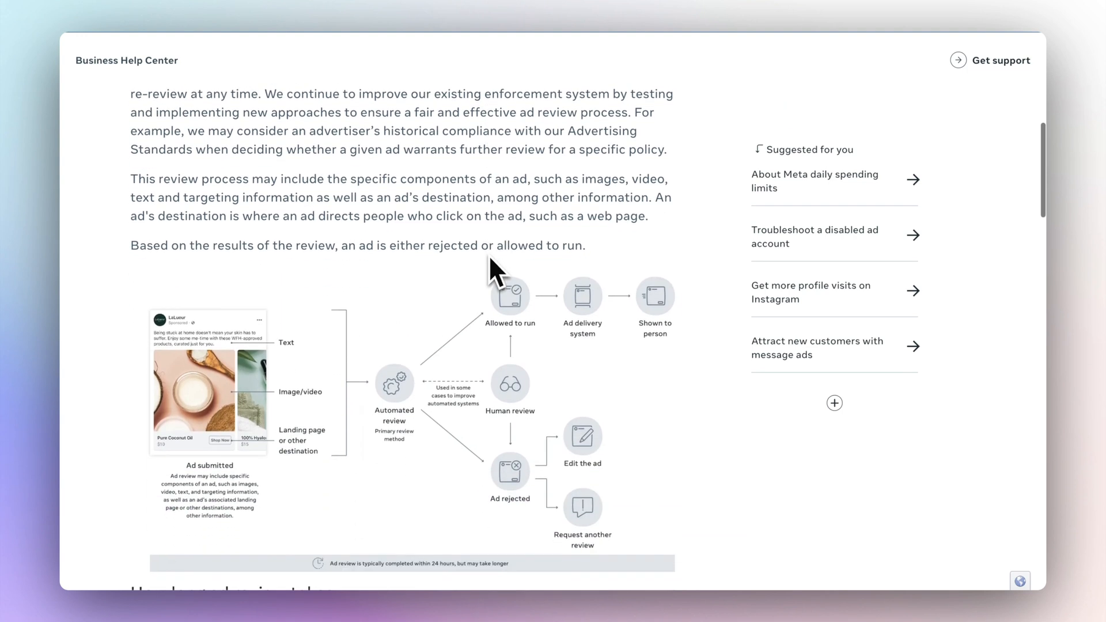
scroll(down, 3)
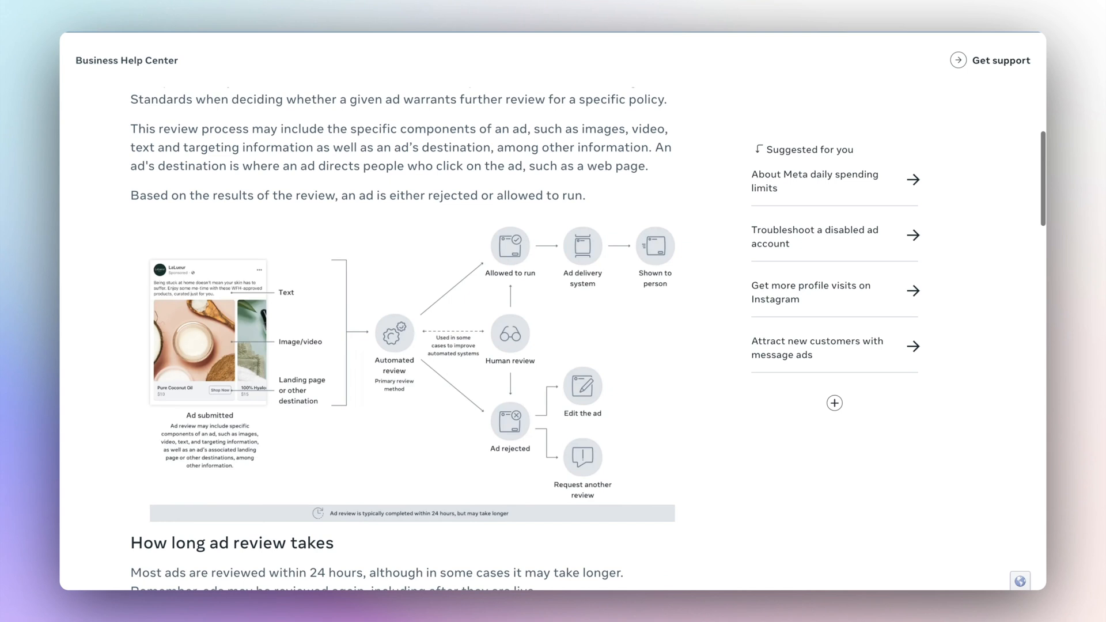
scroll(down, 3)
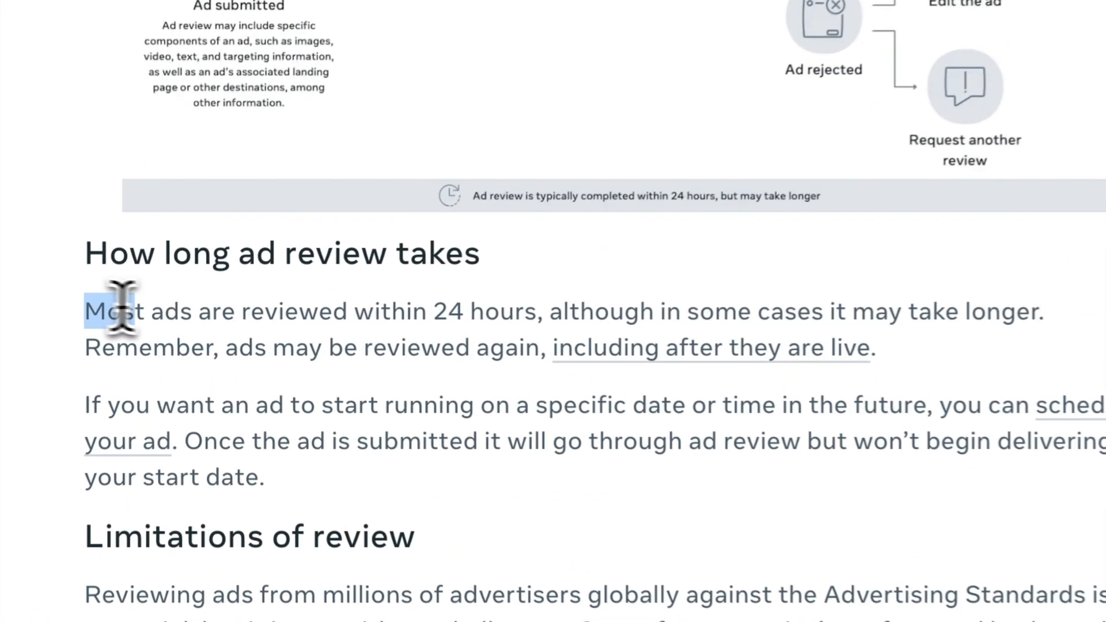
drag(95, 311, 579, 348)
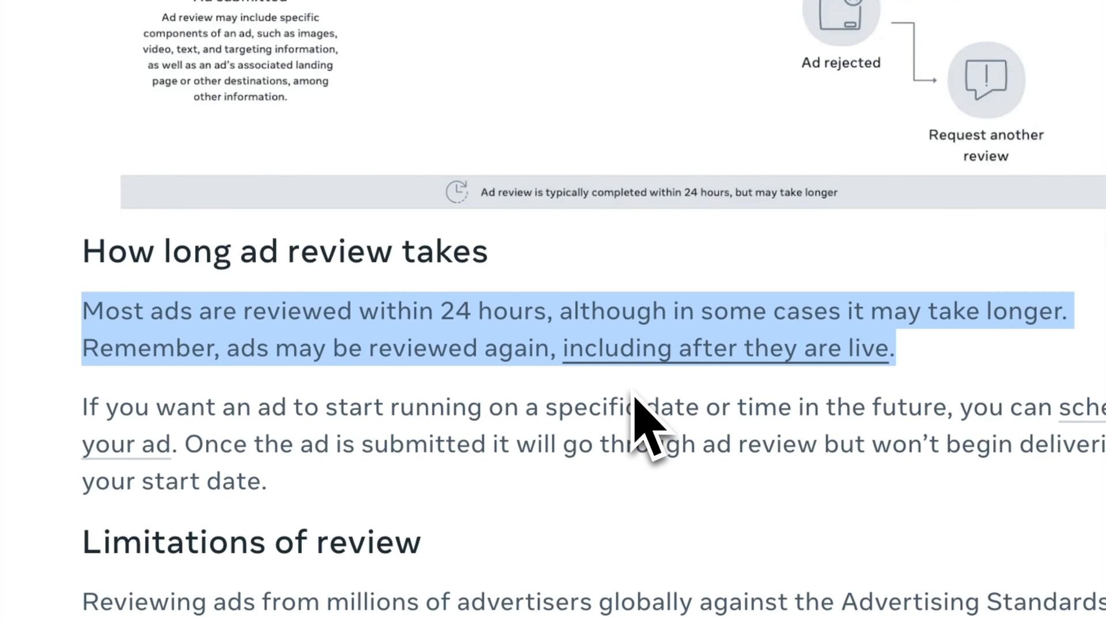
mouse_move(800, 452)
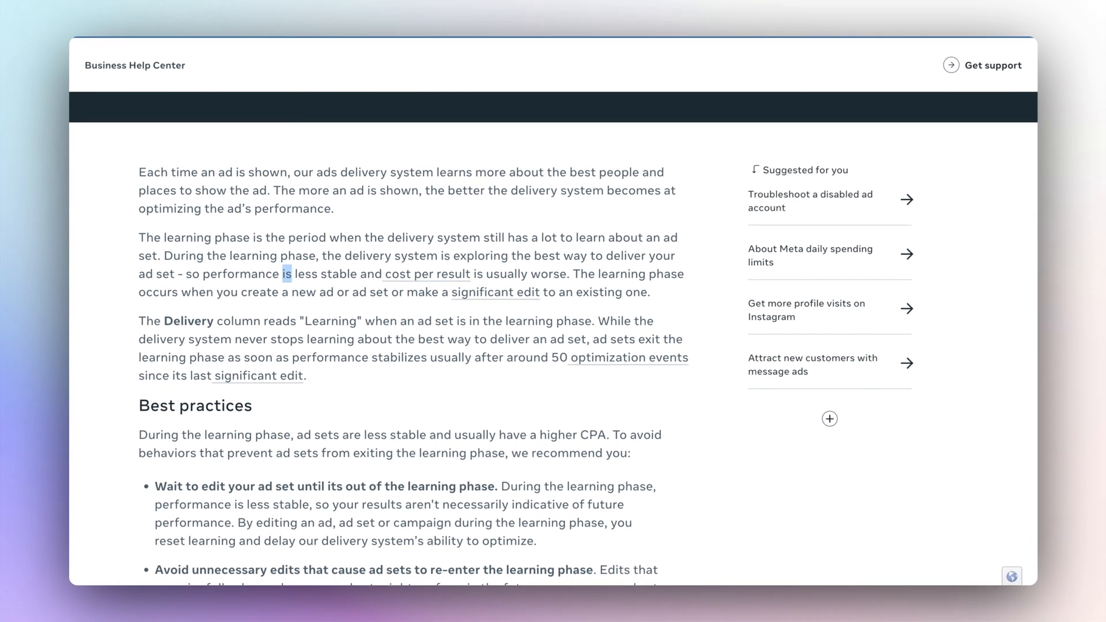
Scroll the learning phase article down to the Best practices section and read it.
scroll(down, 3)
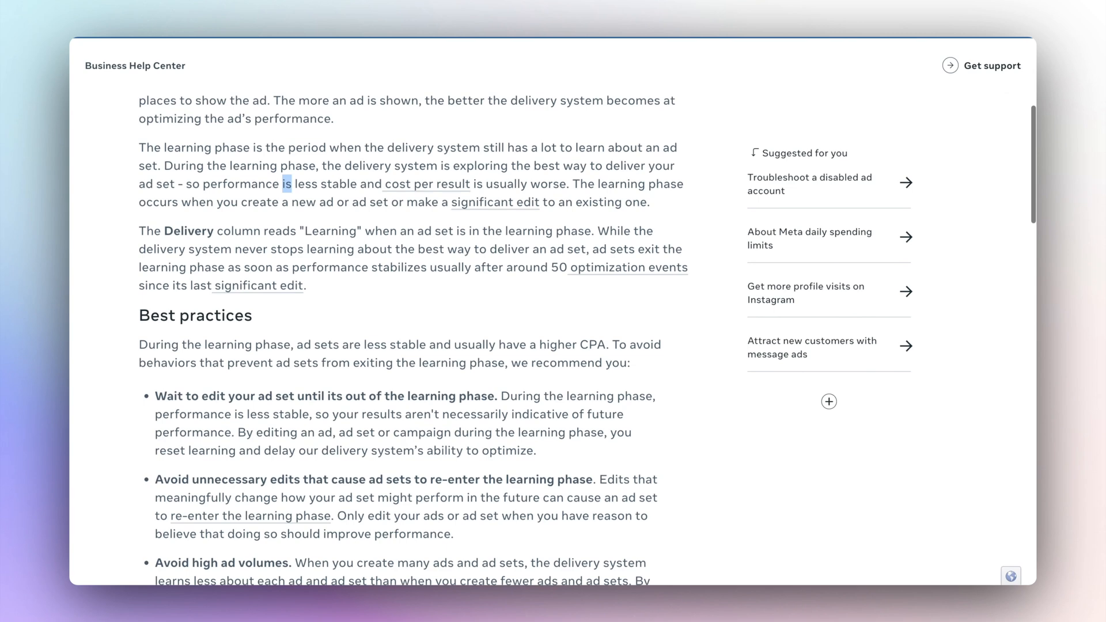
scroll(down, 3)
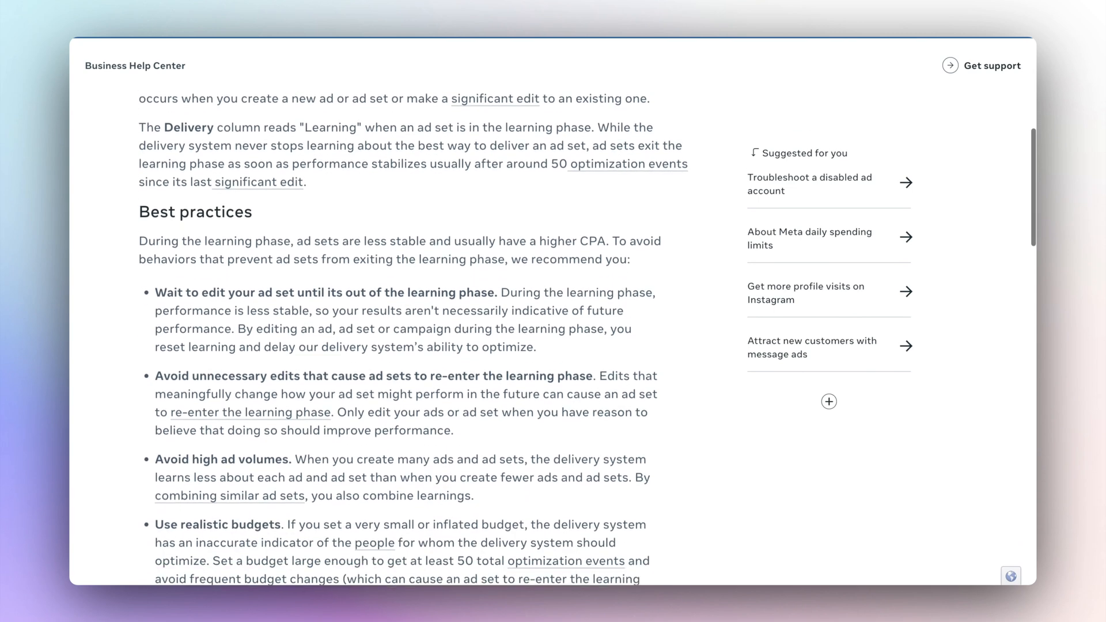
scroll(down, 3)
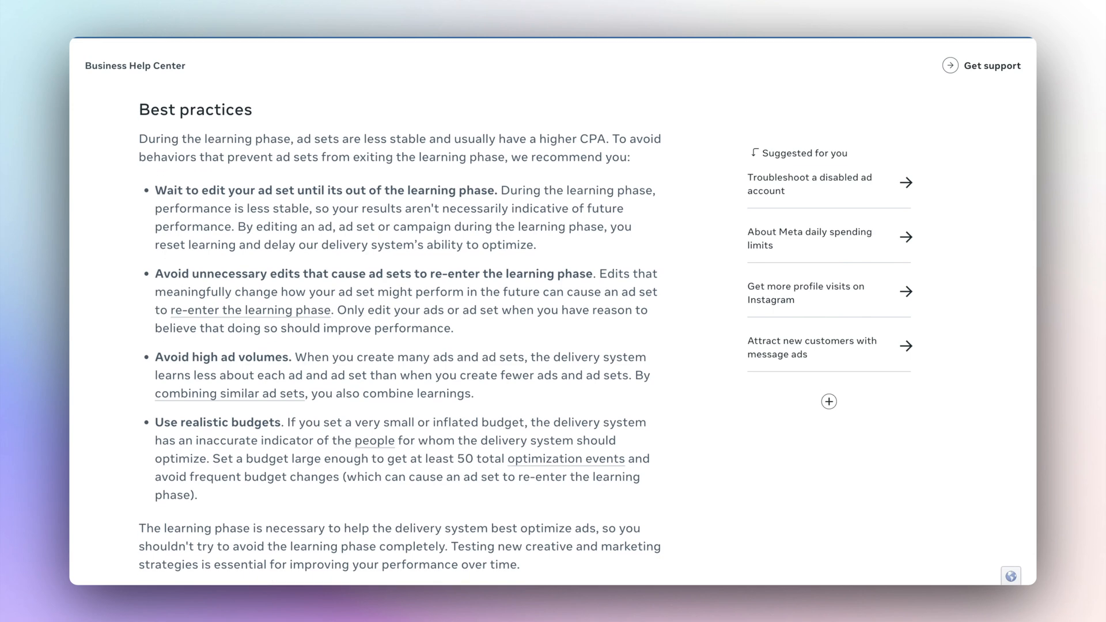
mouse_move(266, 219)
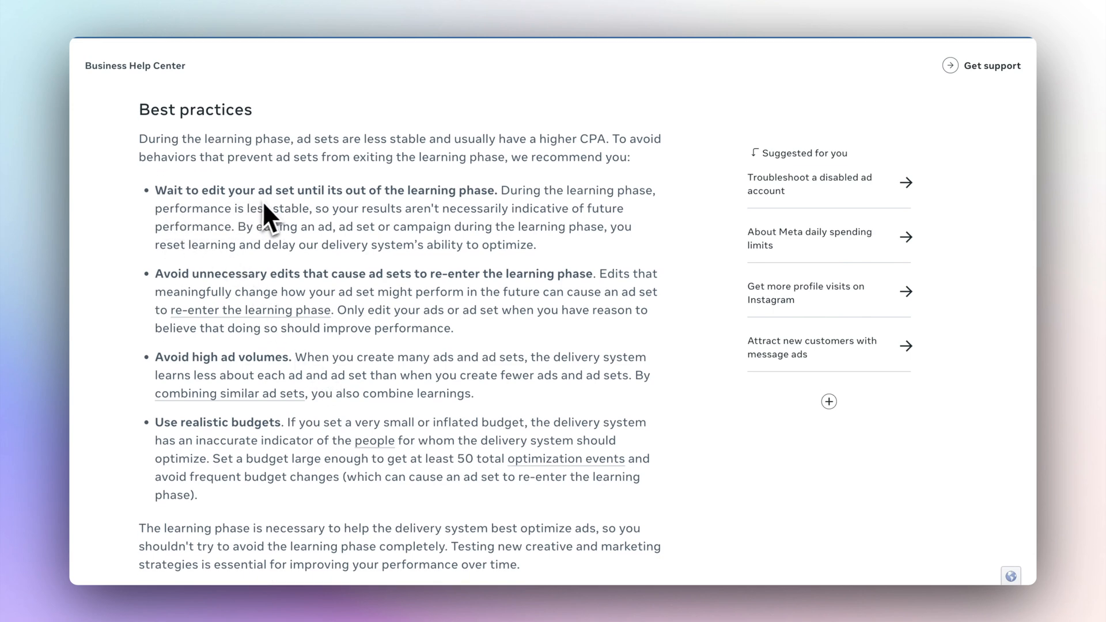
mouse_move(492, 214)
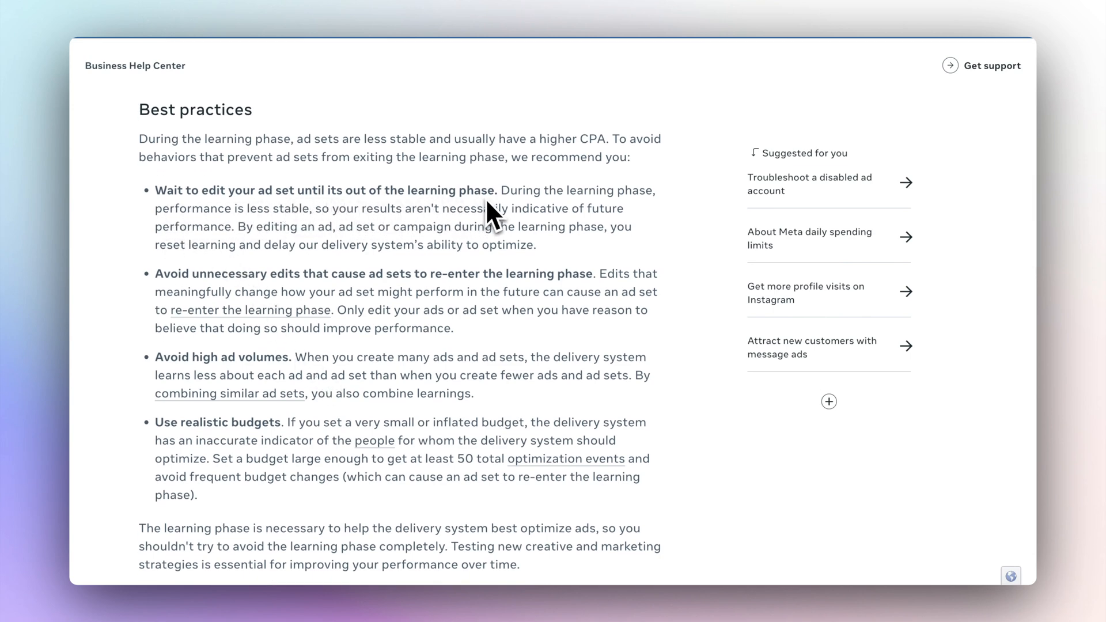
mouse_move(551, 314)
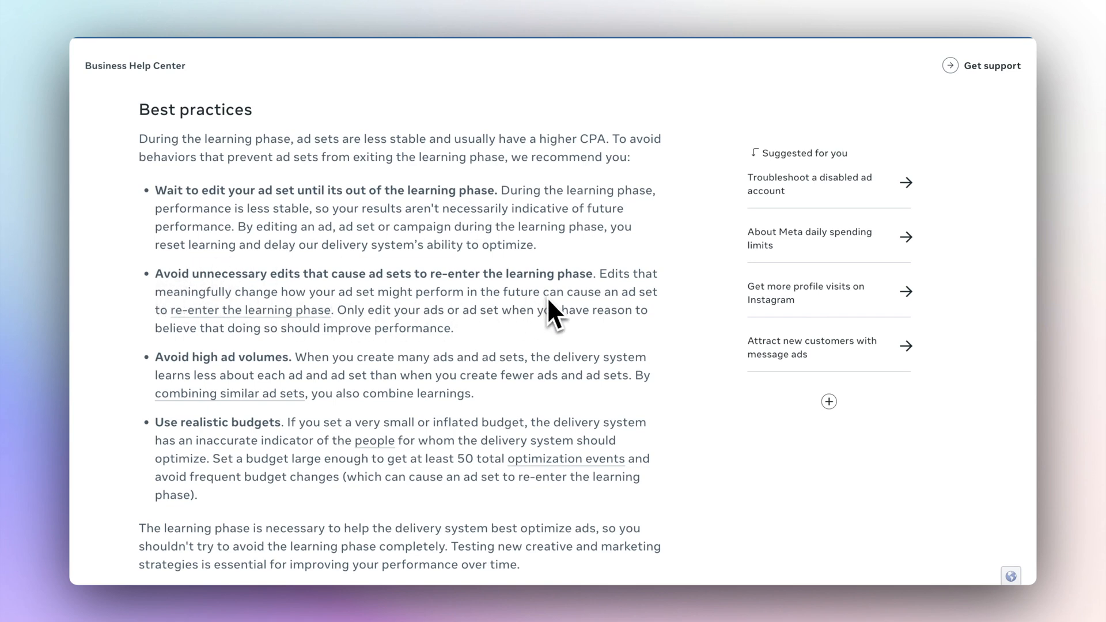
mouse_move(289, 388)
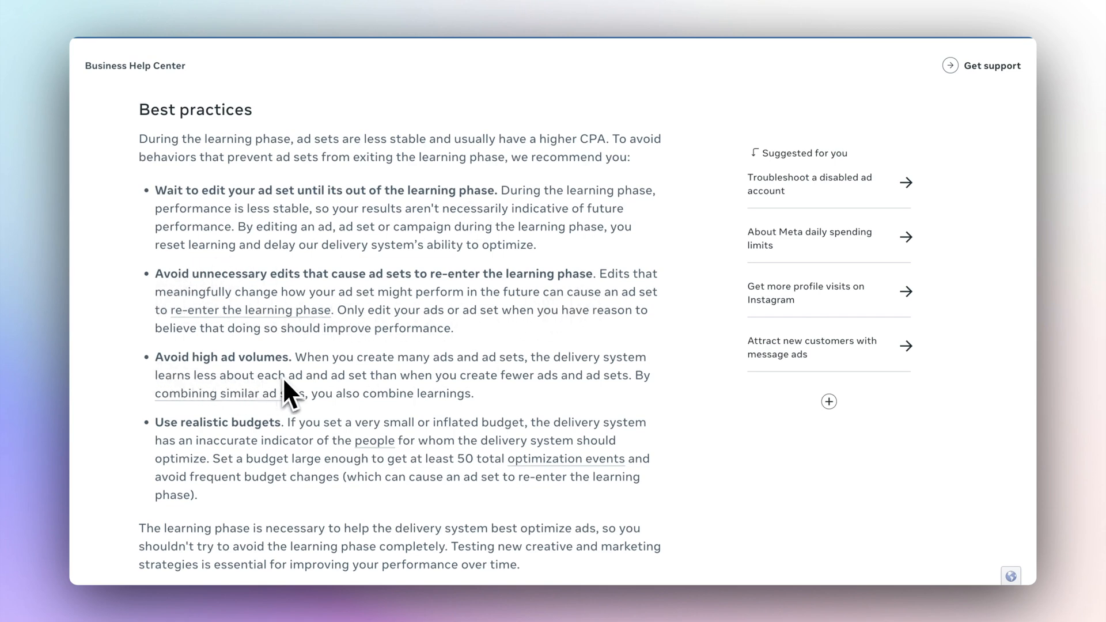
scroll(down, 3)
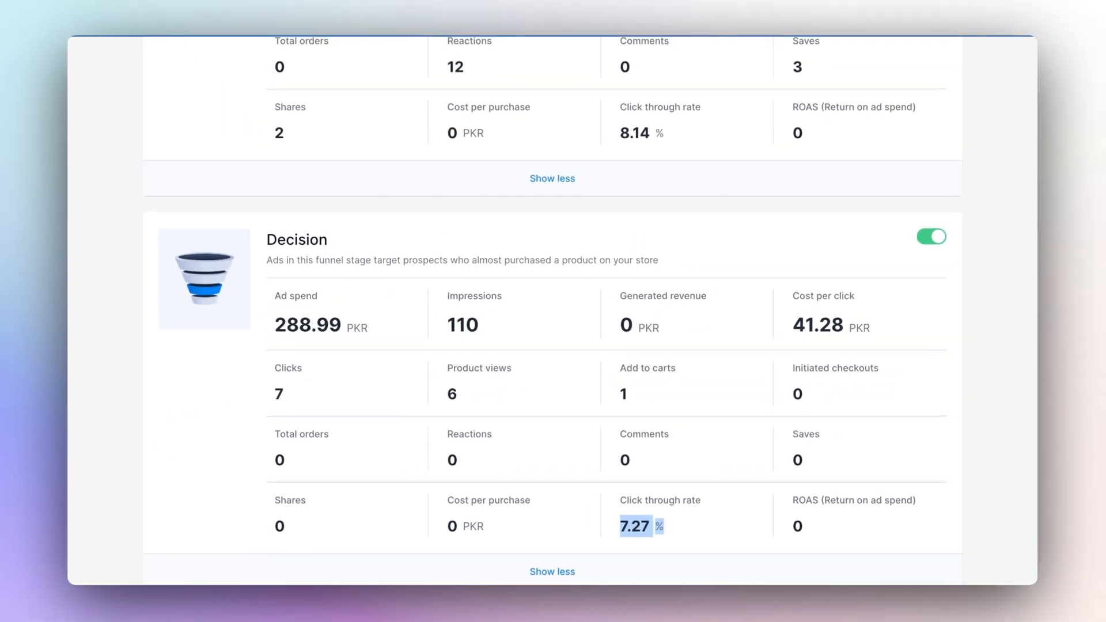
Scroll the funnel cards to the Decision stage showing a 7.27% click-through rate.
scroll(down, 3)
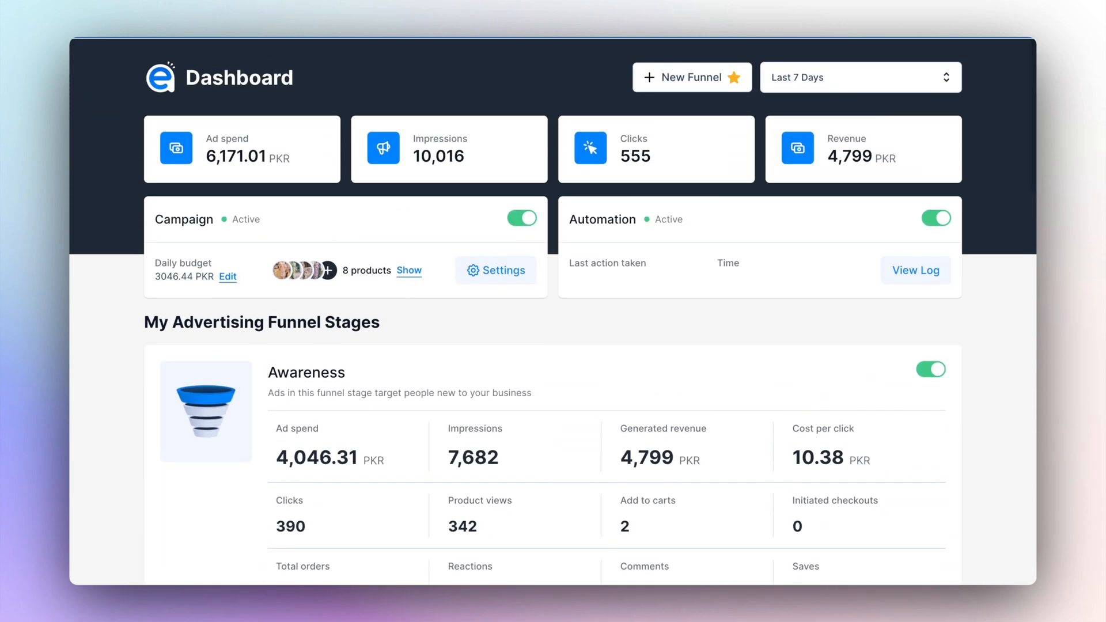
mouse_move(569, 374)
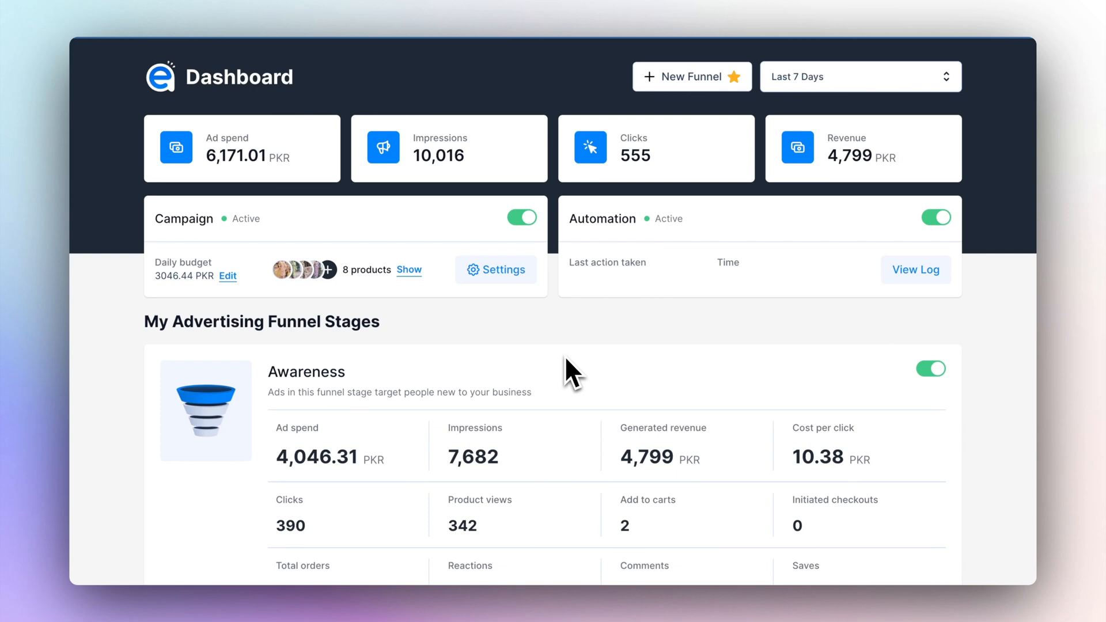
mouse_move(190, 299)
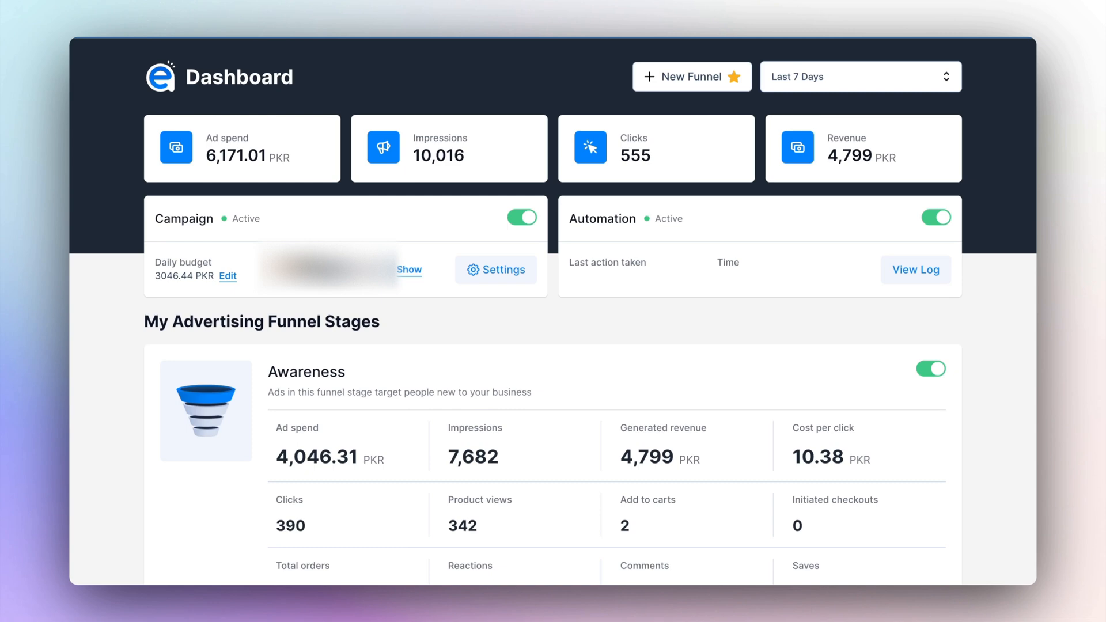
mouse_move(503, 304)
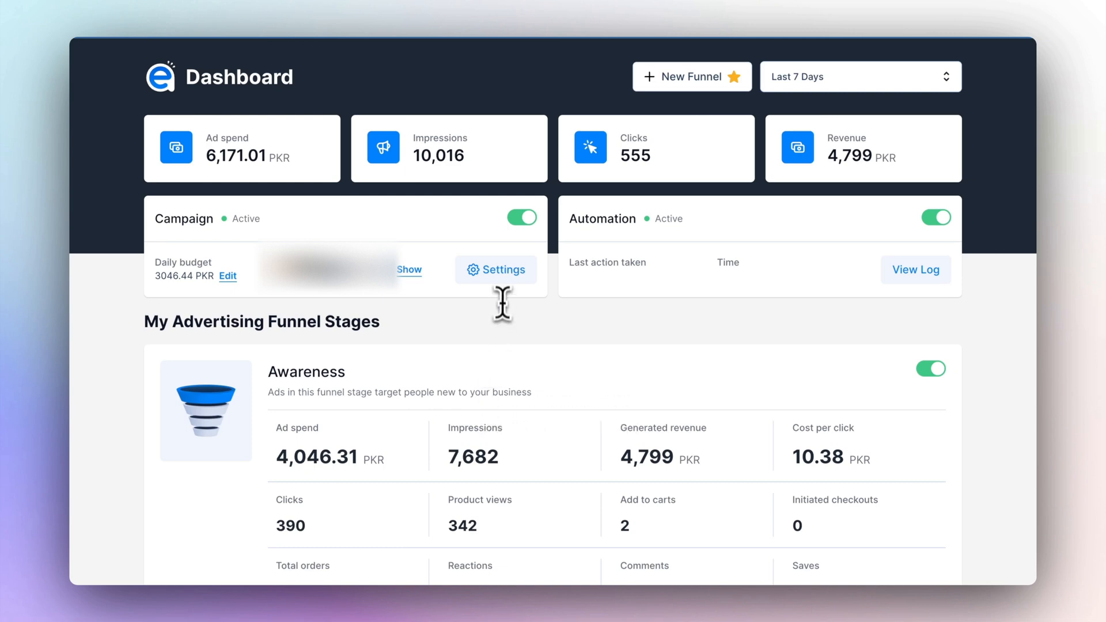
Show the campaign's Audience Targeting settings with female 20–60 targeting in Pakistan.
click(495, 269)
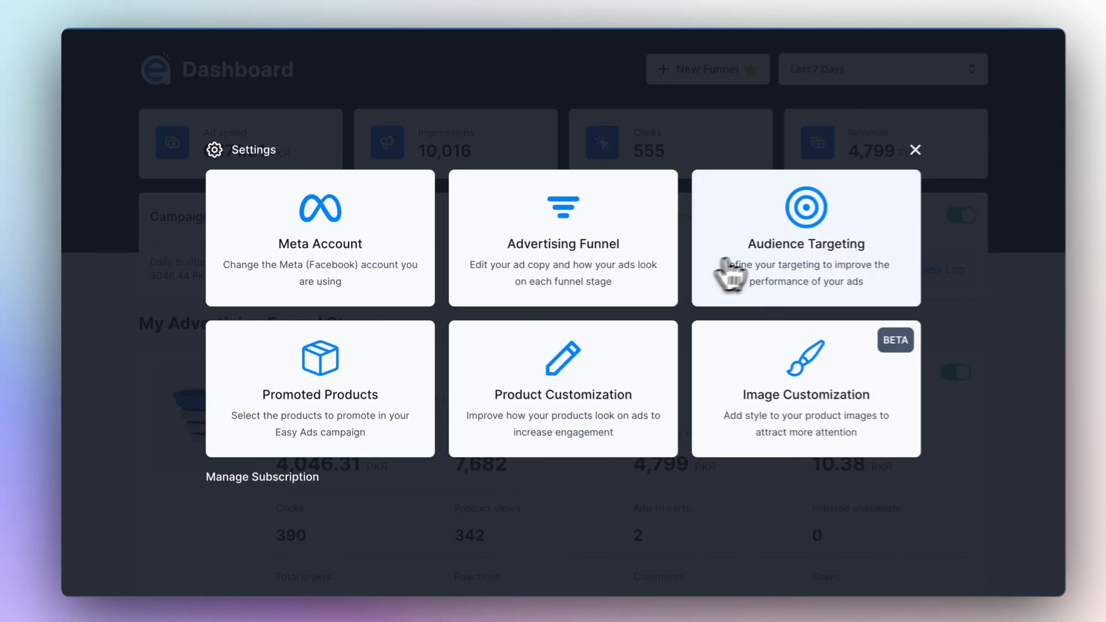
click(806, 237)
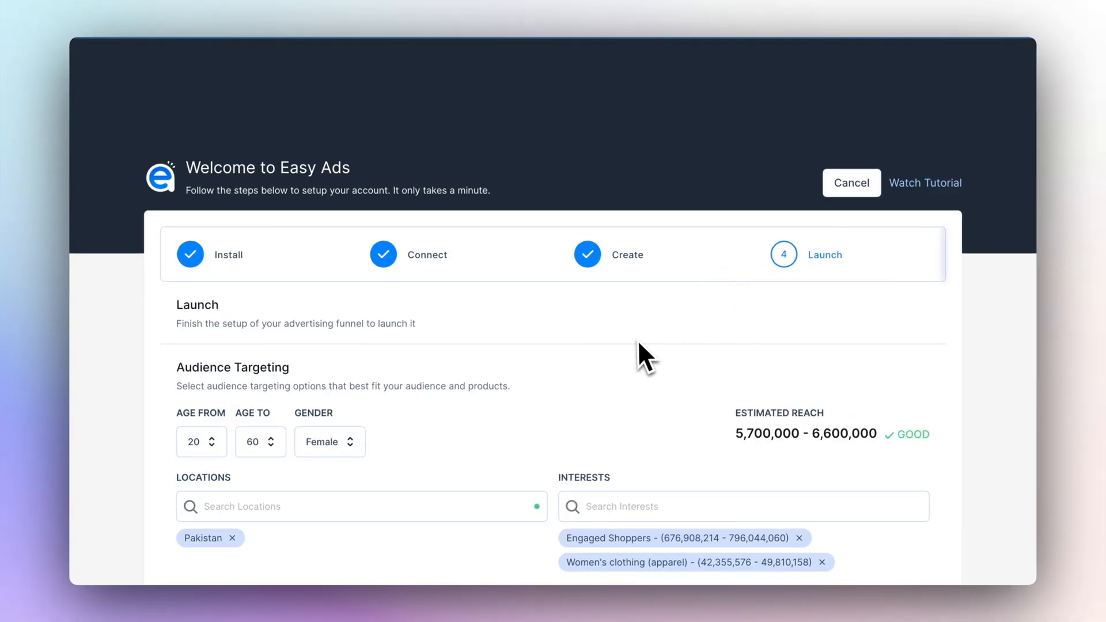
scroll(down, 3)
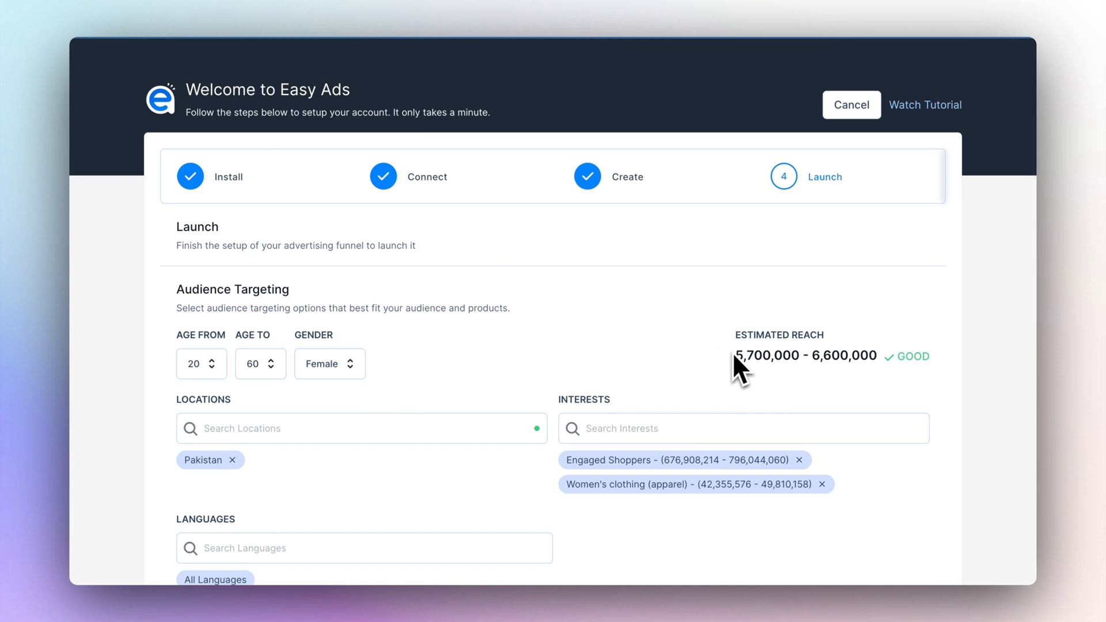
mouse_move(750, 385)
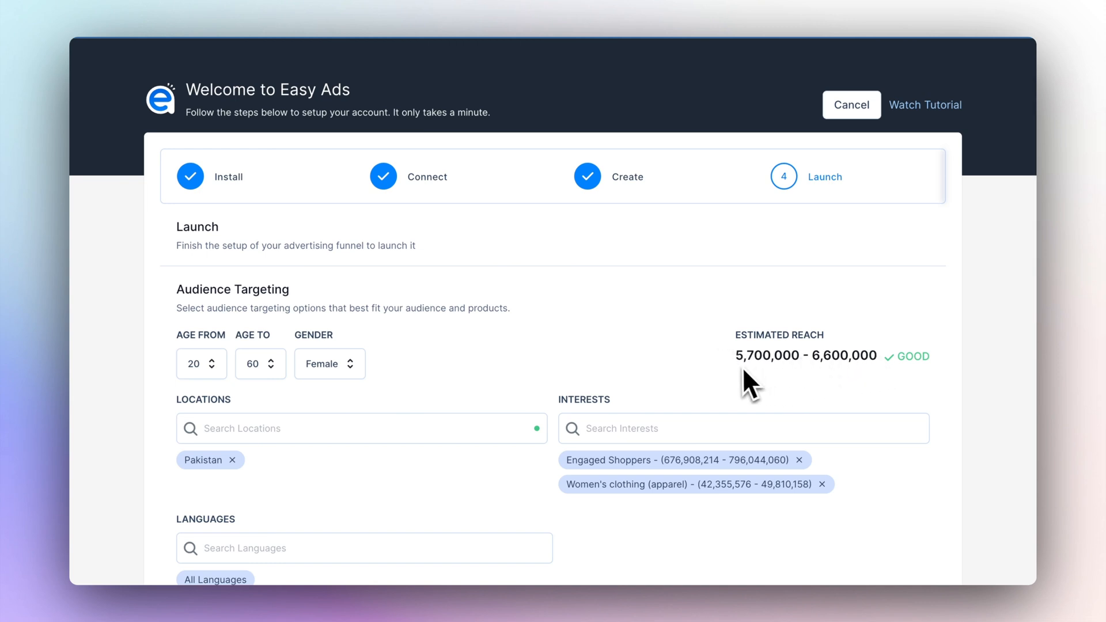
scroll(down, 3)
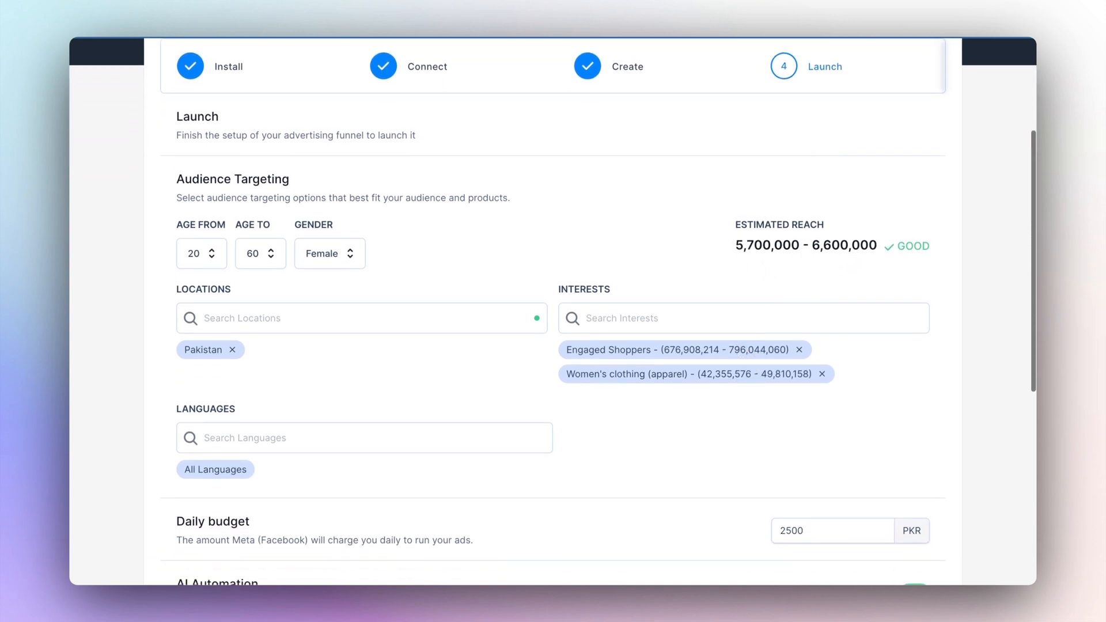
Review the 2,500 PKR daily budget and 10,000 PKR cap down to Update My Ads.
scroll(down, 3)
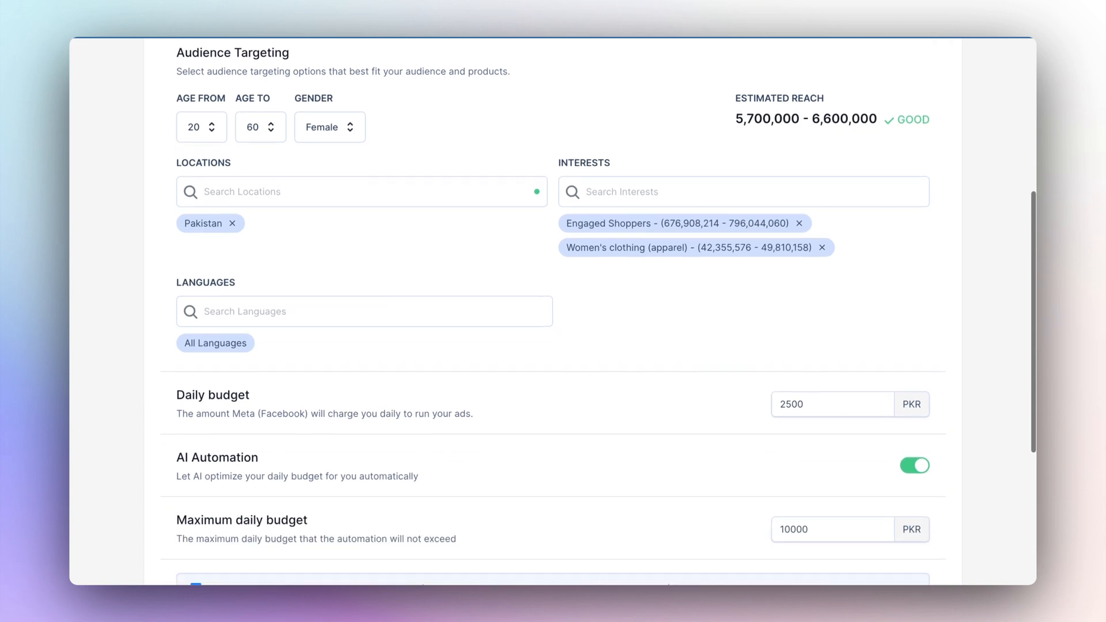
scroll(down, 3)
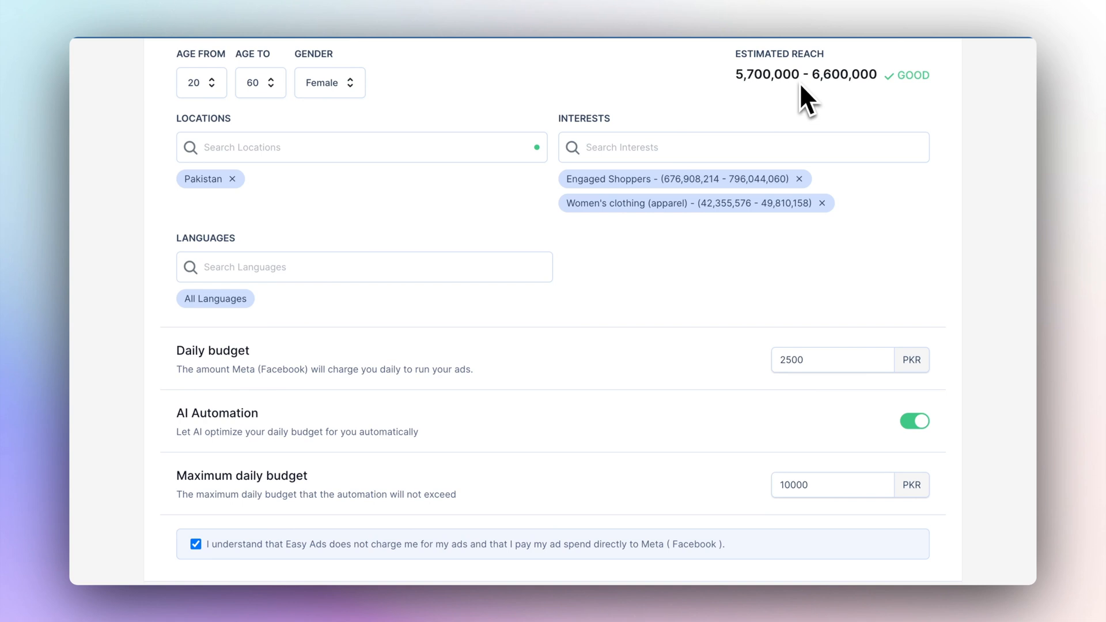
mouse_move(808, 137)
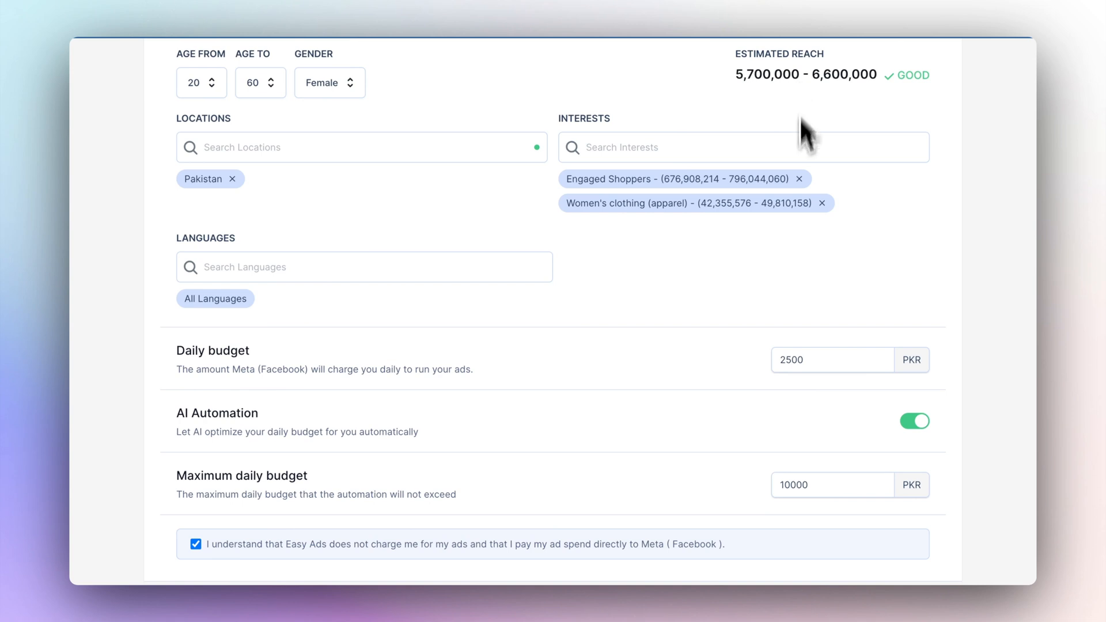
scroll(down, 3)
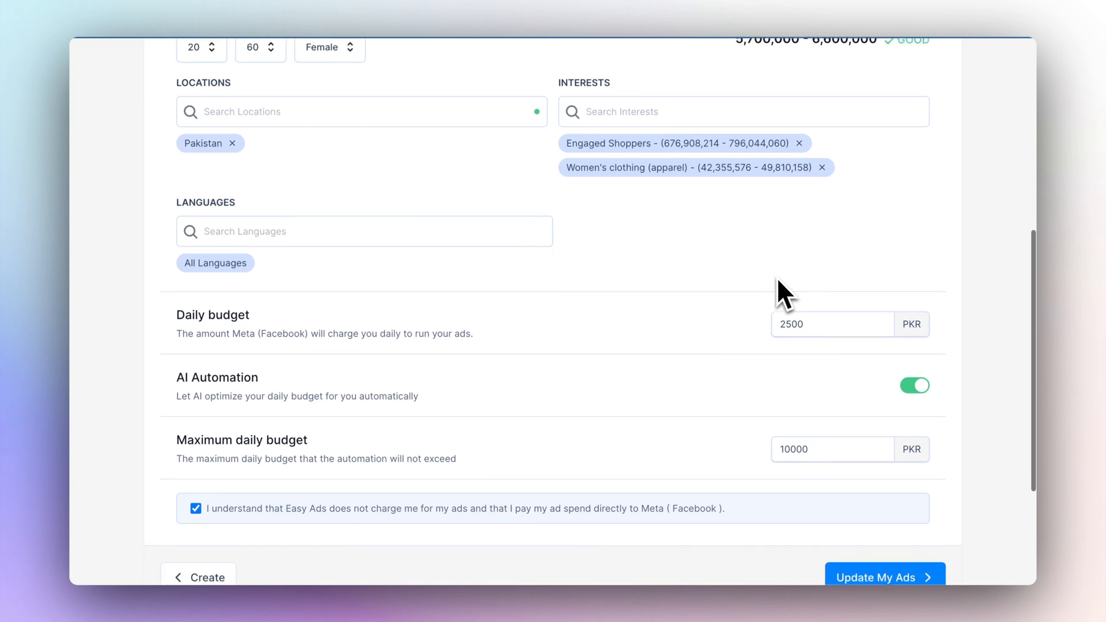
scroll(down, 3)
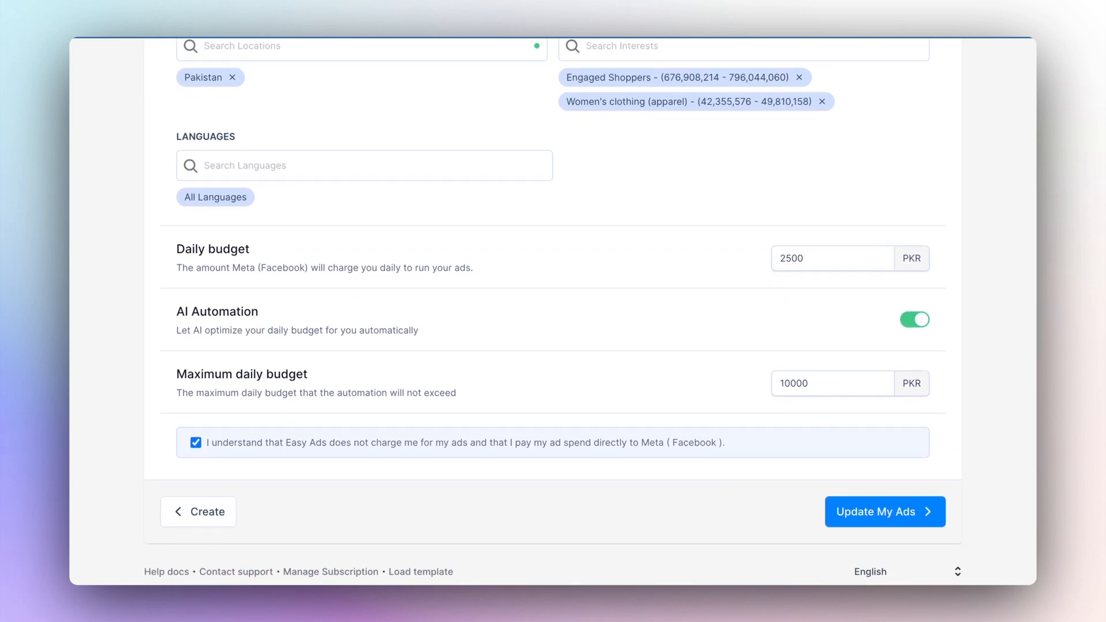
mouse_move(705, 353)
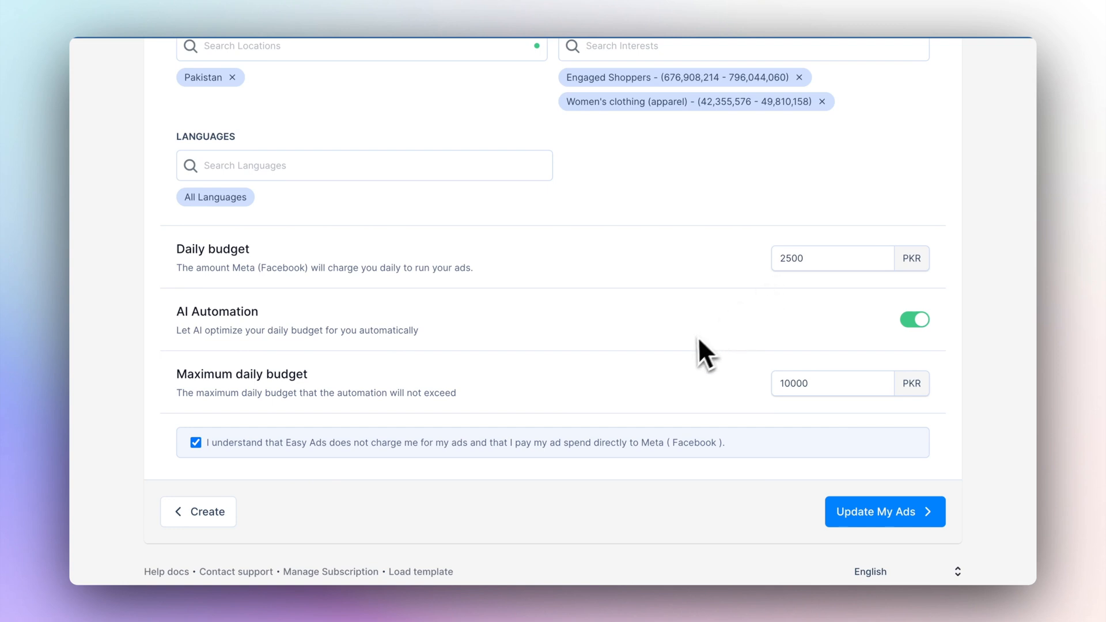
mouse_move(491, 485)
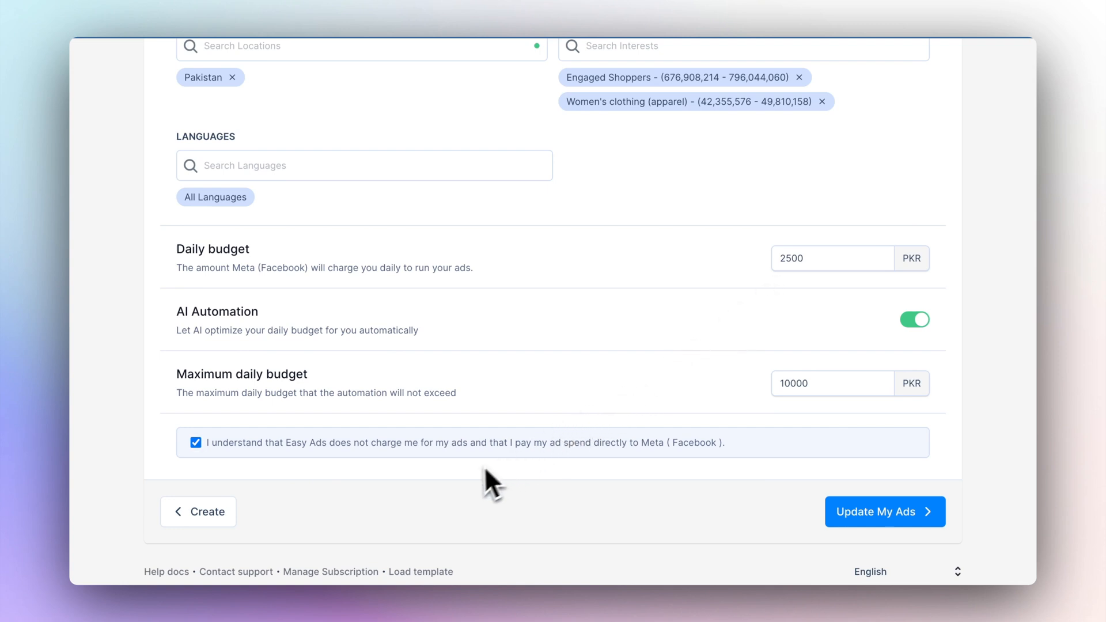